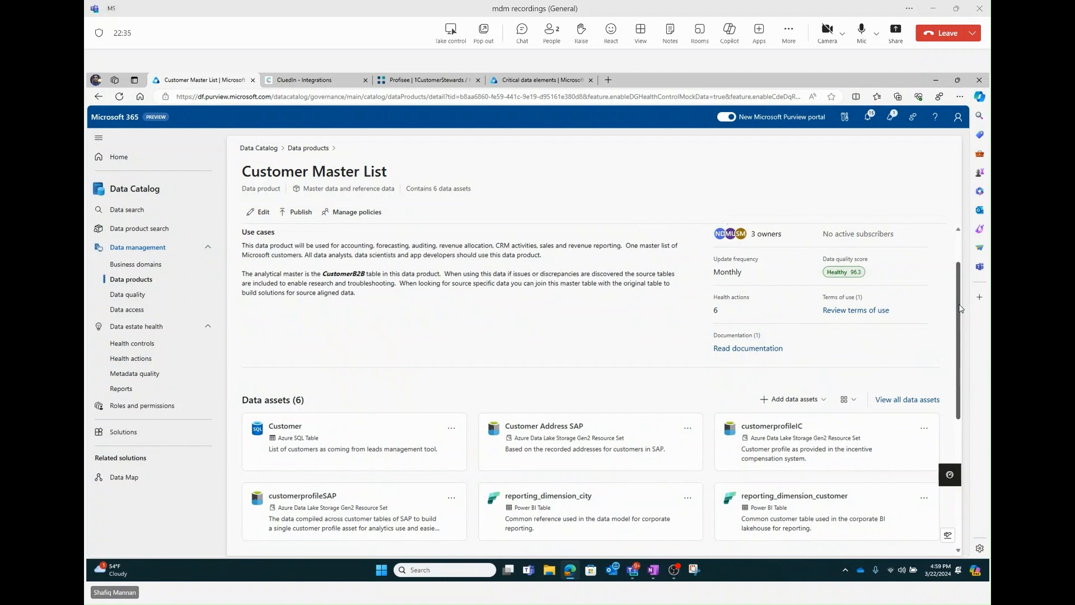
{"action": "mouse_move", "coordinate": [922, 414]}
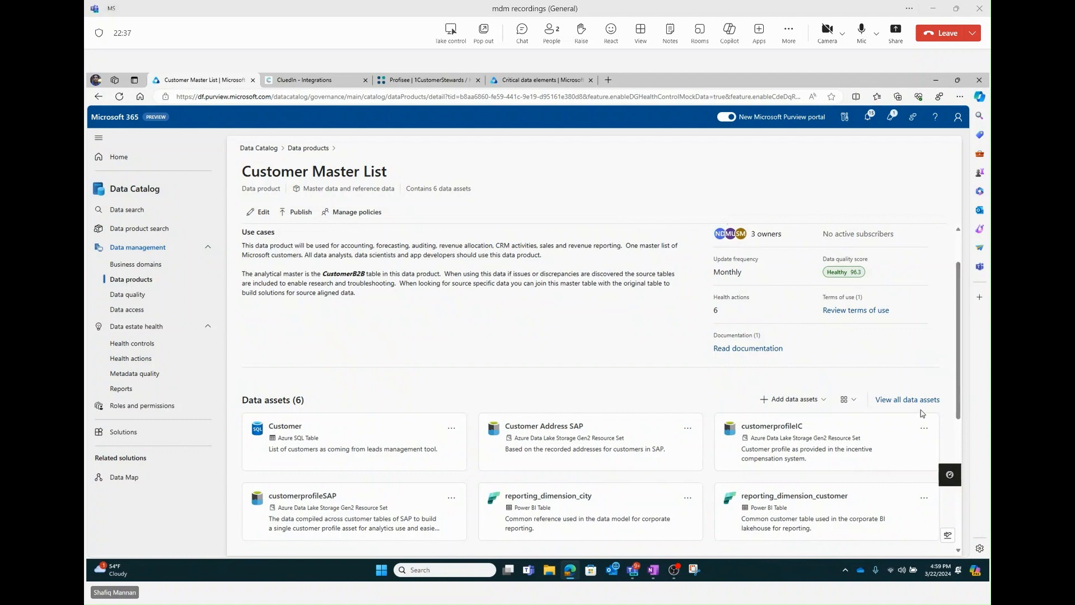
{"action": "mouse_move", "coordinate": [873, 481]}
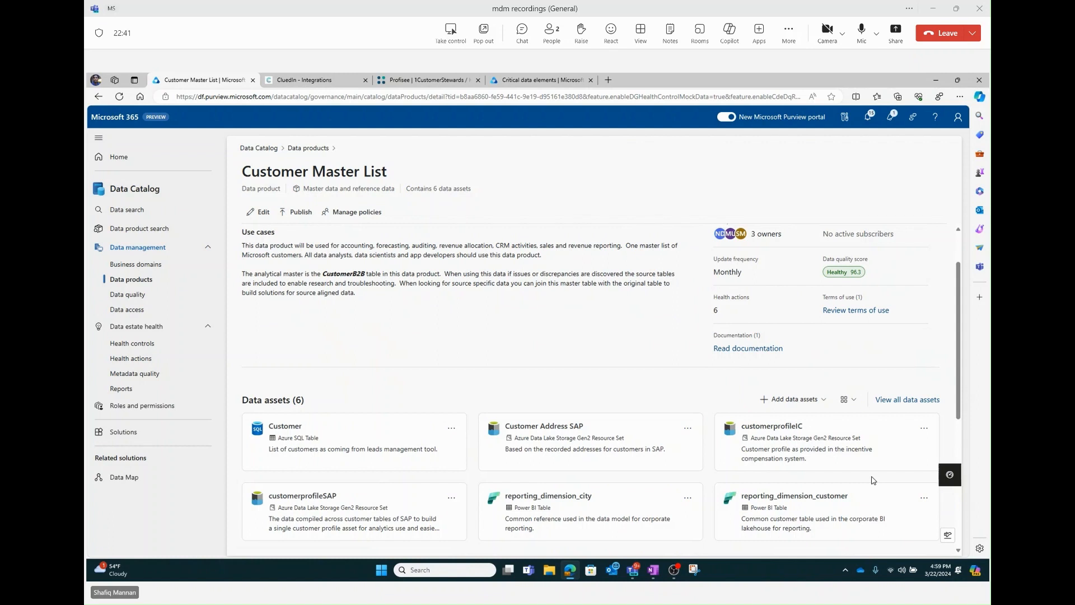
{"action": "mouse_move", "coordinate": [958, 413]}
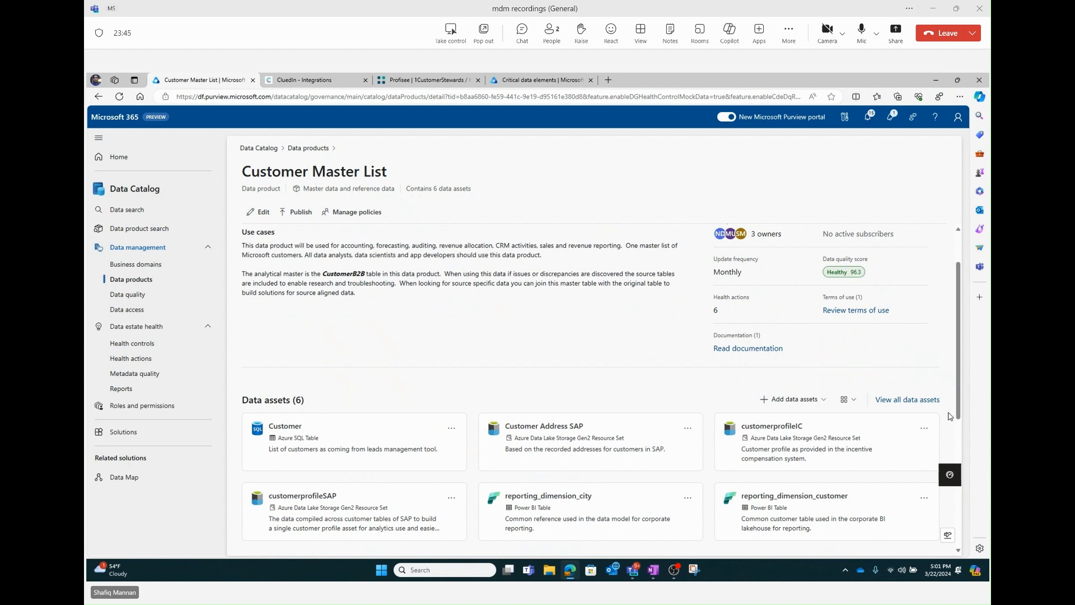
{"action": "mouse_move", "coordinate": [887, 291]}
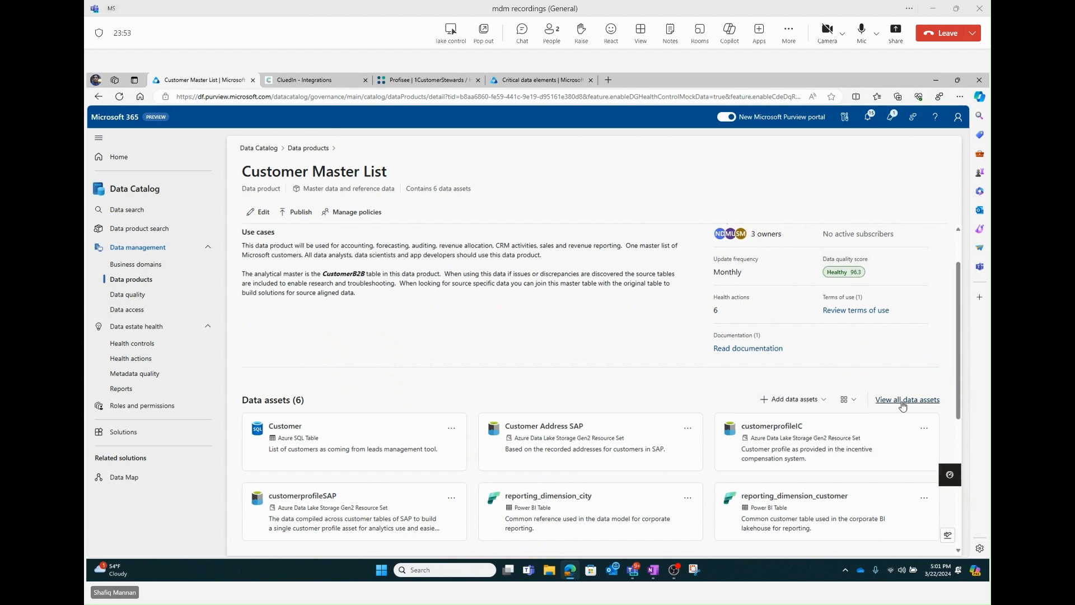
View all six data assets of the Customer Master List data product.
{"action": "left_click", "coordinate": [907, 399]}
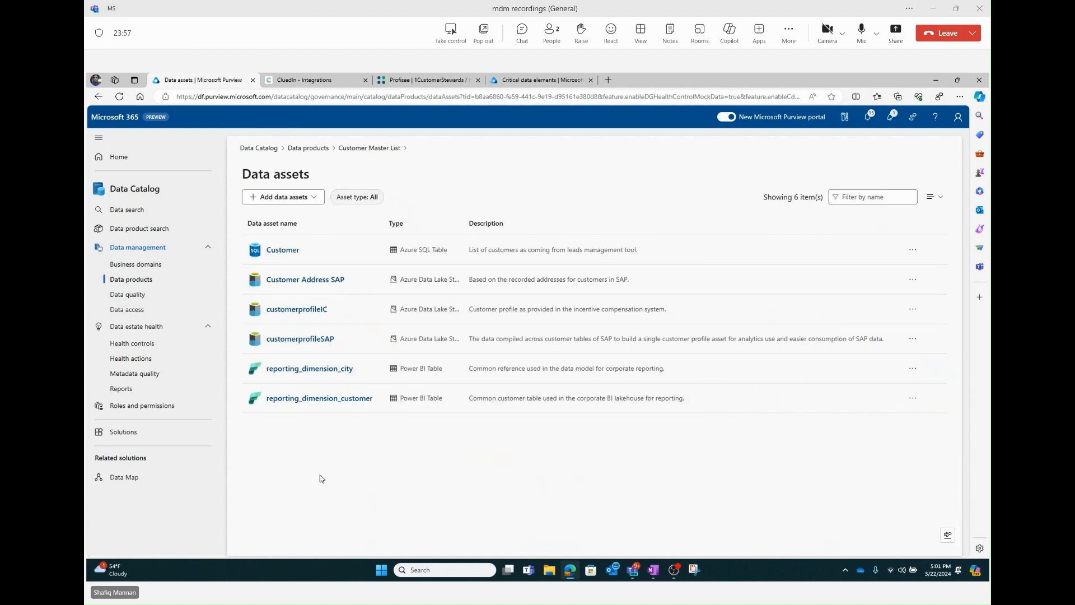
{"action": "mouse_move", "coordinate": [306, 421]}
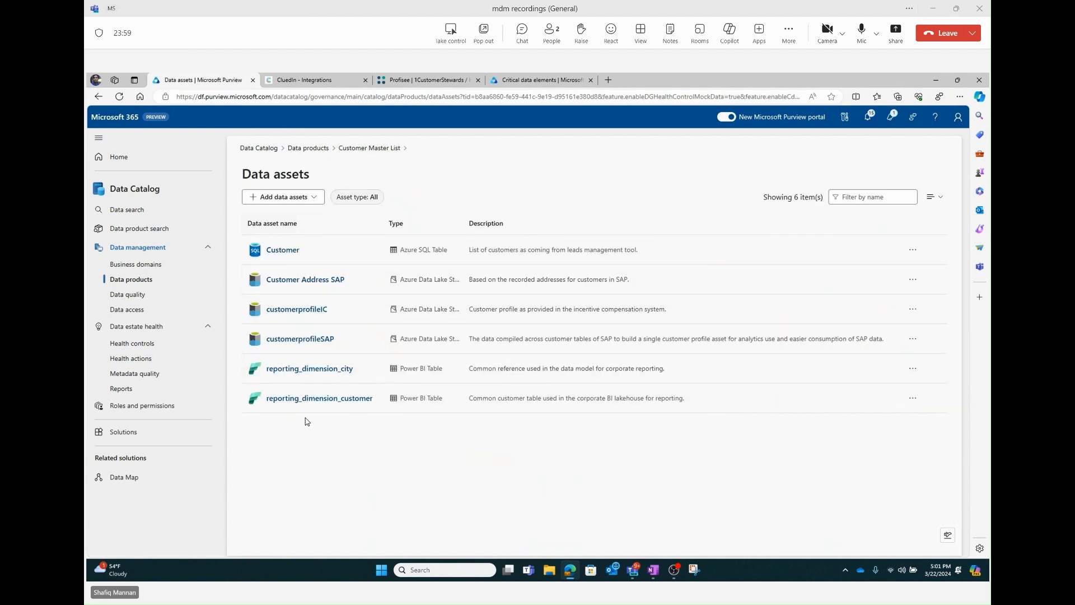
{"action": "mouse_move", "coordinate": [319, 309]}
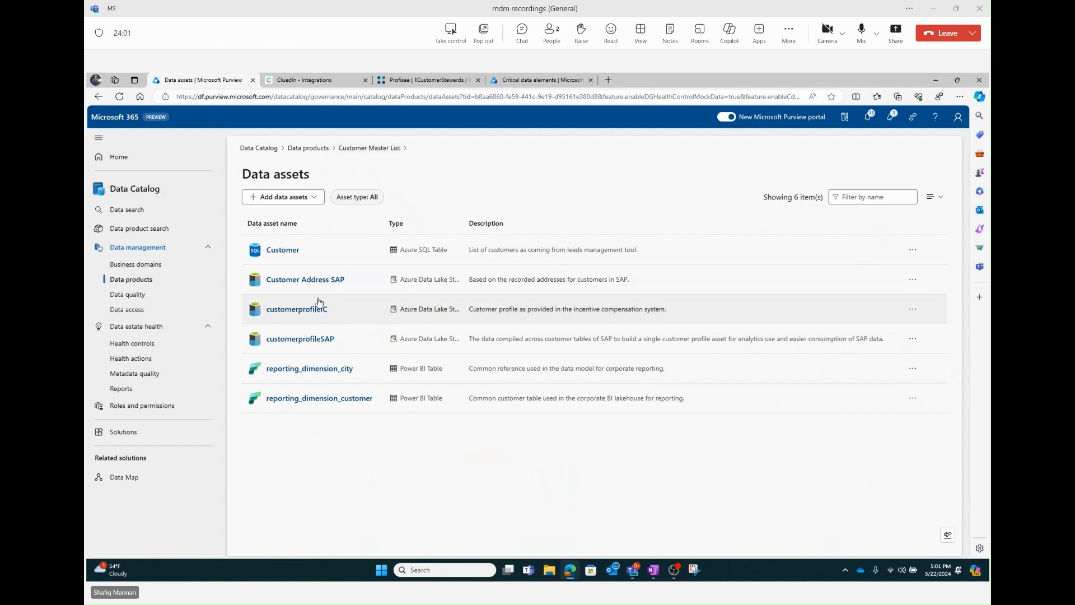
{"action": "mouse_move", "coordinate": [323, 490]}
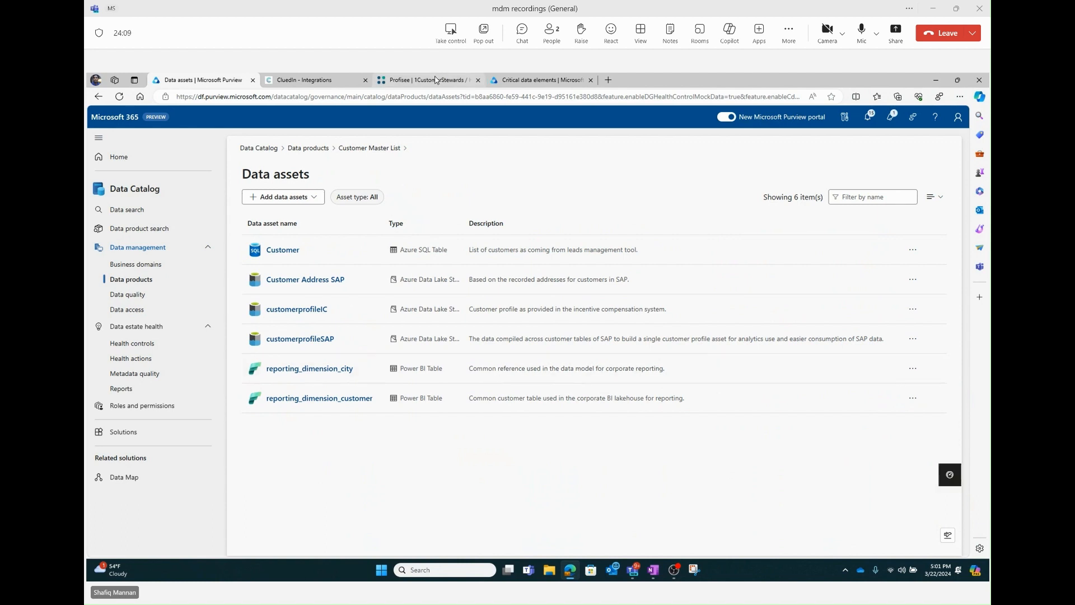
In Profisee, append 'This is final data set' to the CustomerB2B Golden Asset's Purview description.
{"action": "left_click", "coordinate": [428, 79]}
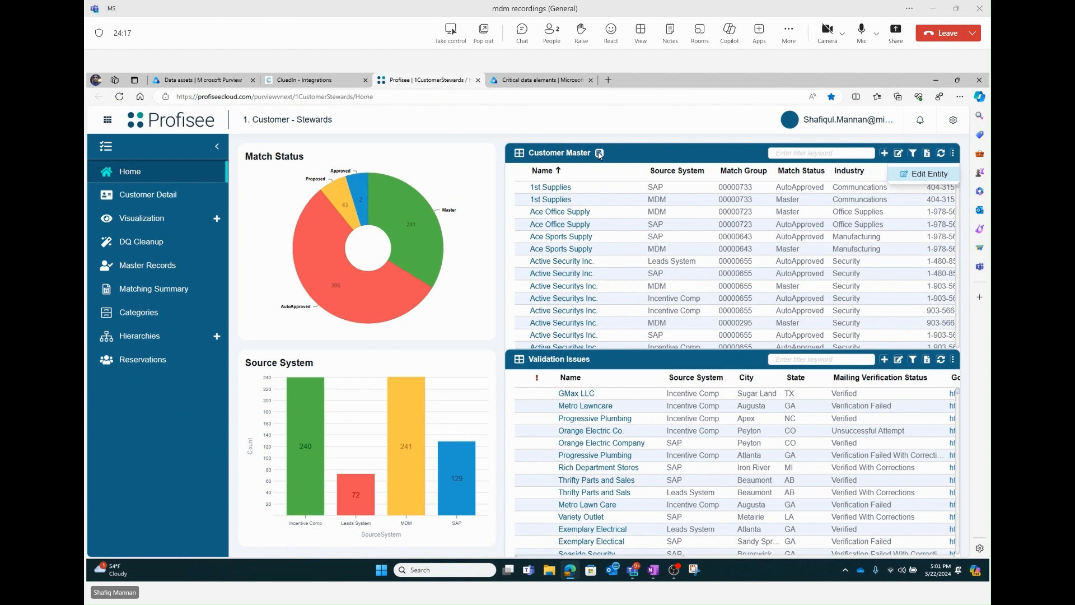
{"action": "left_click", "coordinate": [601, 154]}
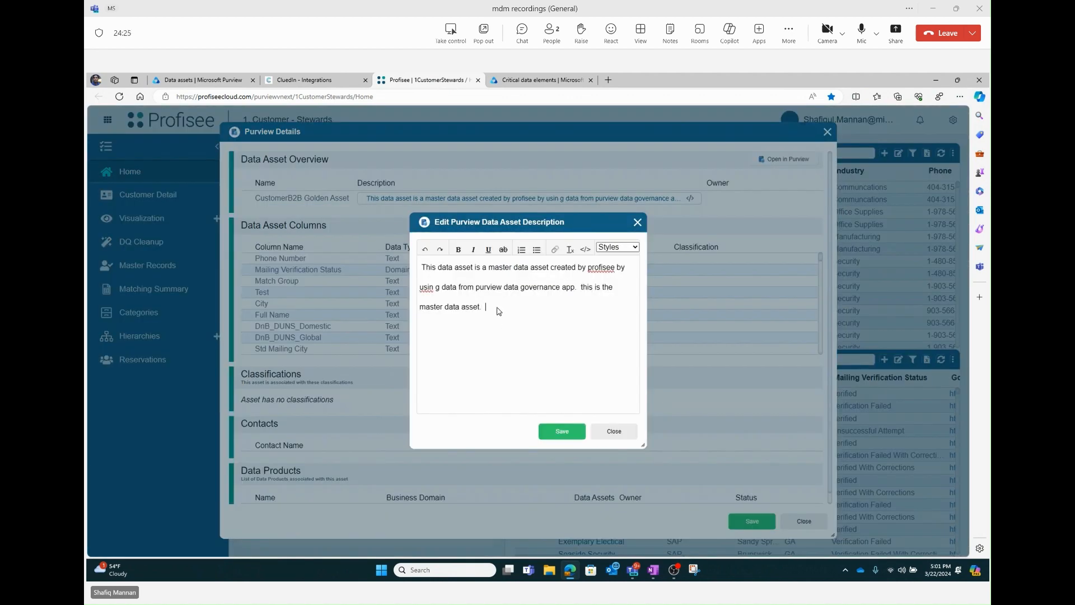
{"action": "type", "text": "This is t"}
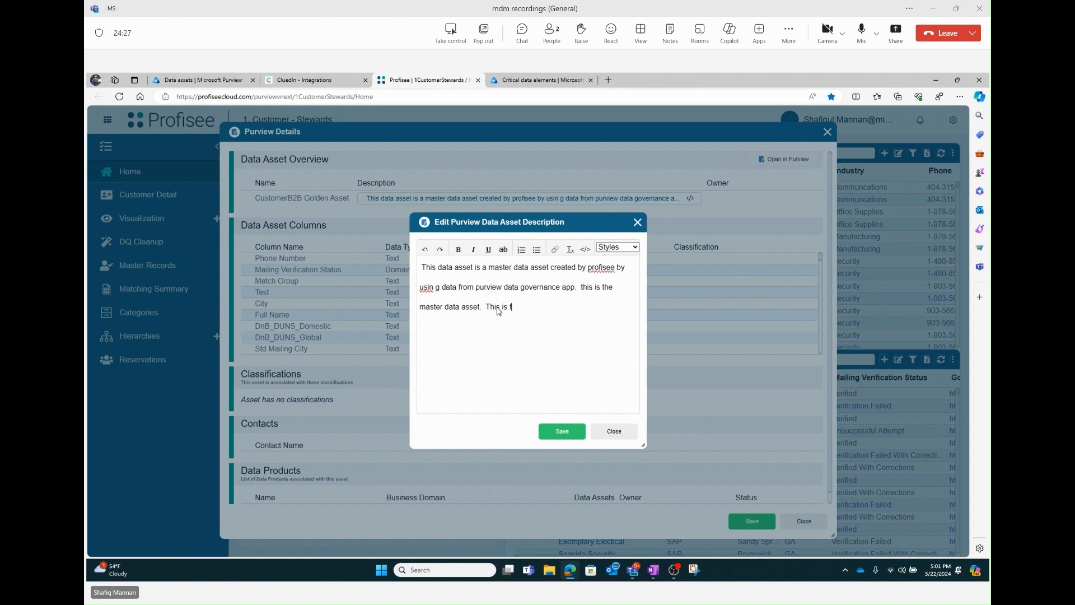
{"action": "type", "text": "inal data s"}
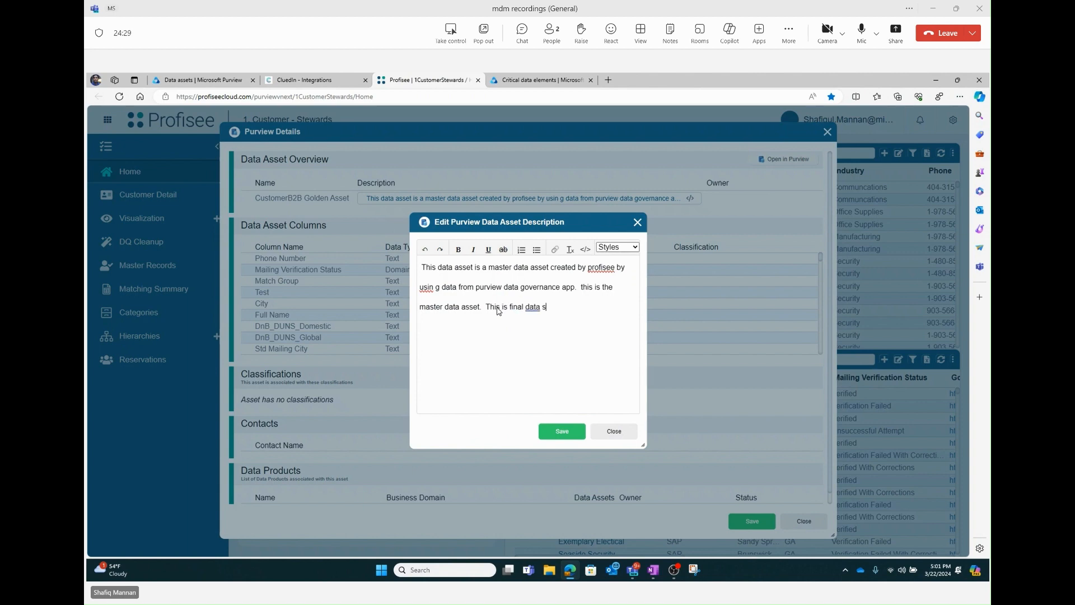
{"action": "type", "text": "et"}
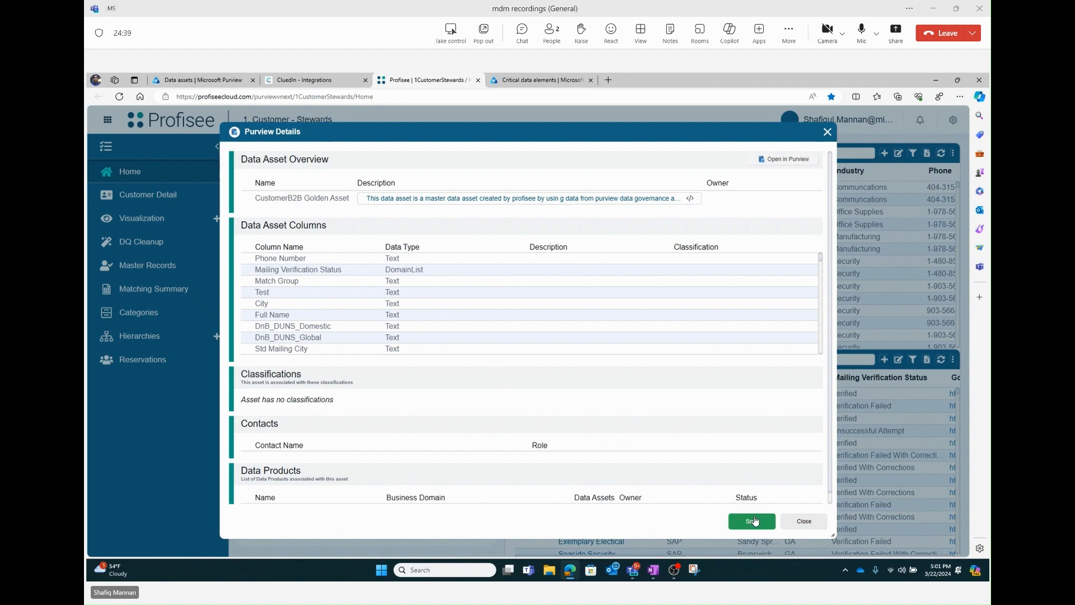
Save the updated Purview details, close the window and bring up the Customer Master entity's edit options.
{"action": "left_click", "coordinate": [752, 521]}
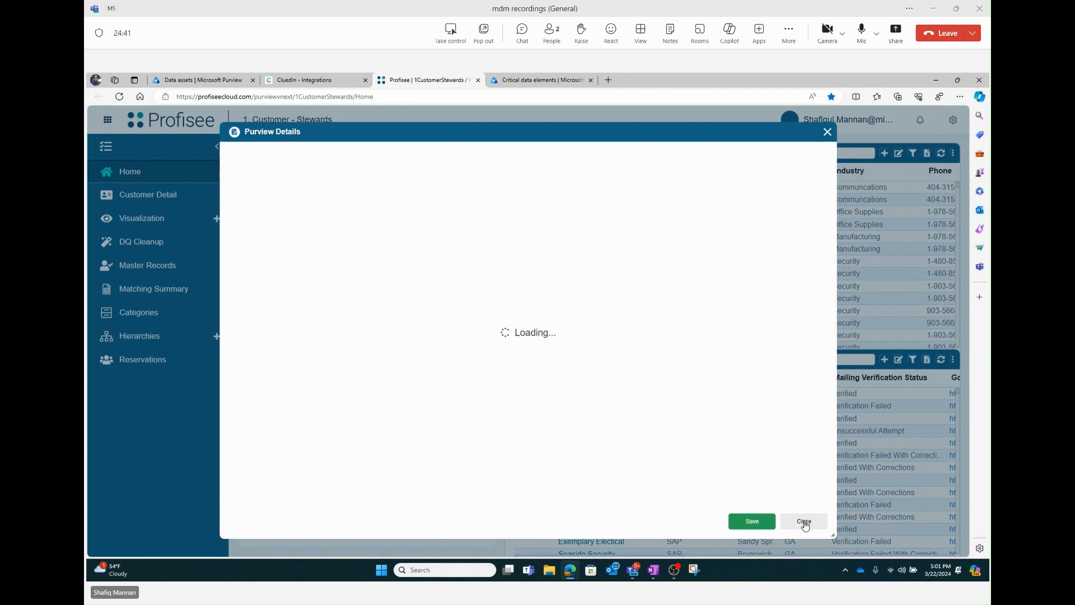
{"action": "left_click", "coordinate": [804, 521]}
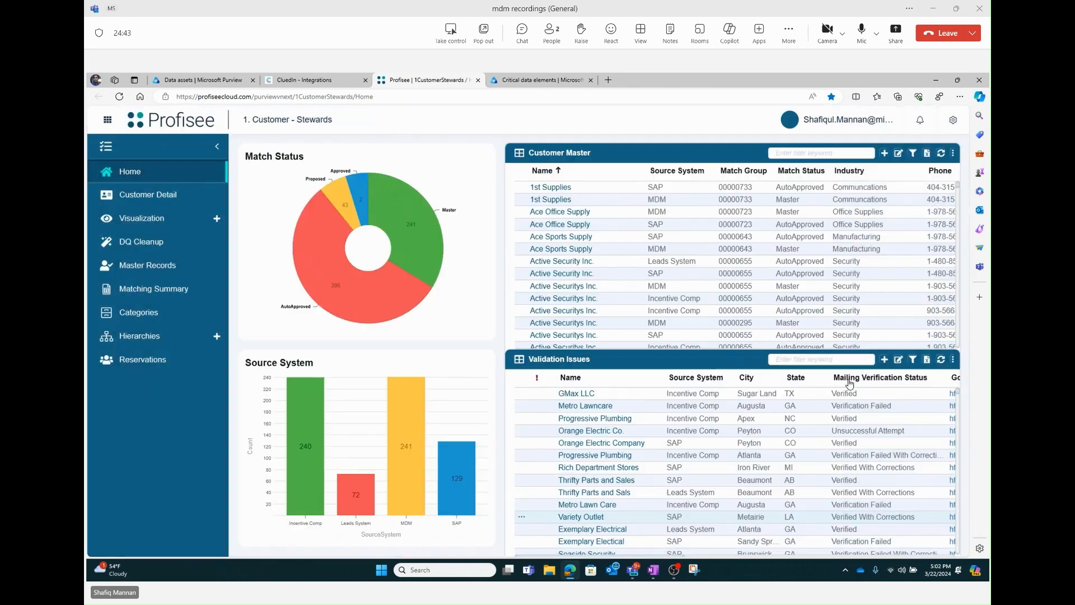
{"action": "left_click", "coordinate": [952, 153]}
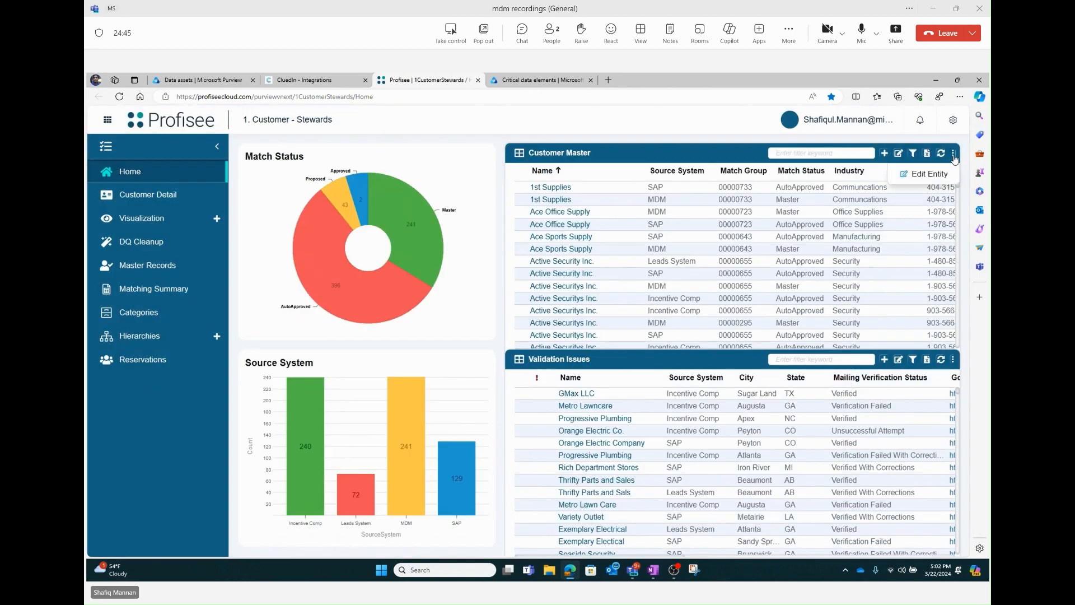
Associate the Customer Master List data product with the Customer Master entity and save it.
{"action": "left_click", "coordinate": [930, 173]}
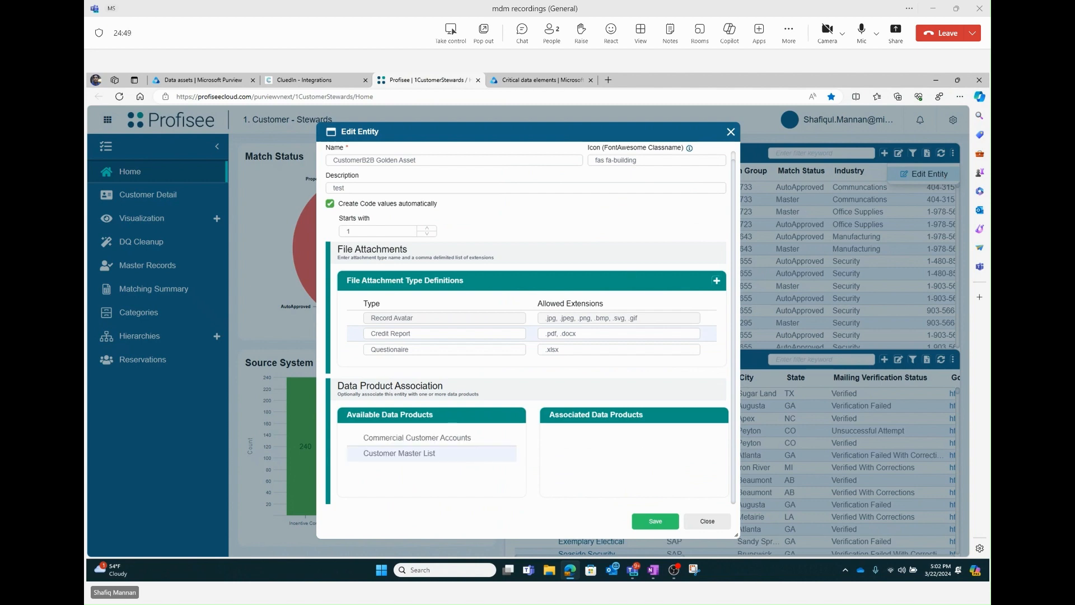
{"action": "left_click", "coordinate": [453, 160]}
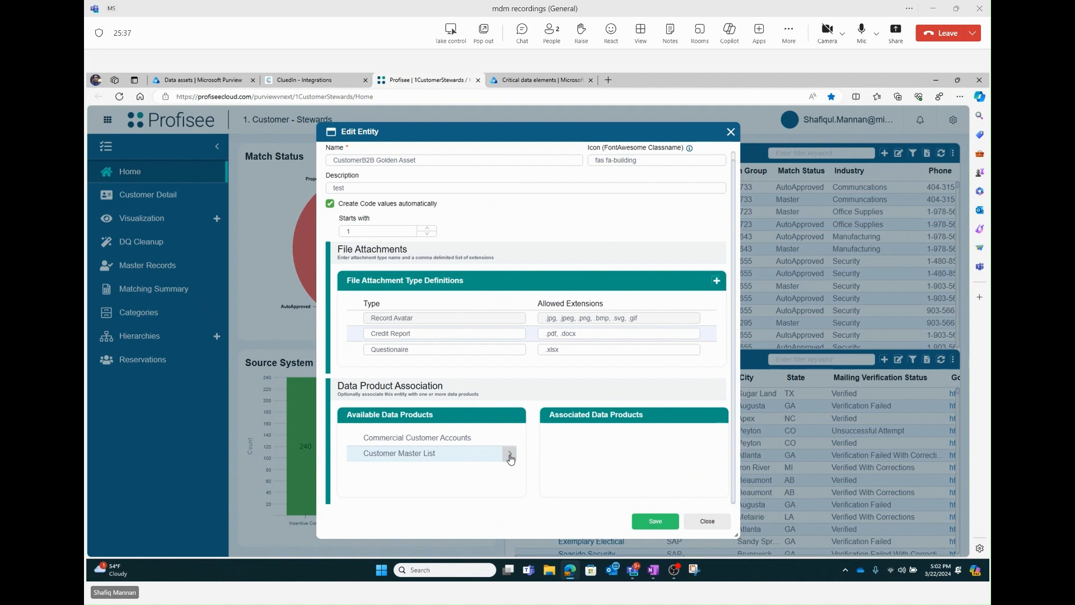
{"action": "left_click", "coordinate": [509, 458]}
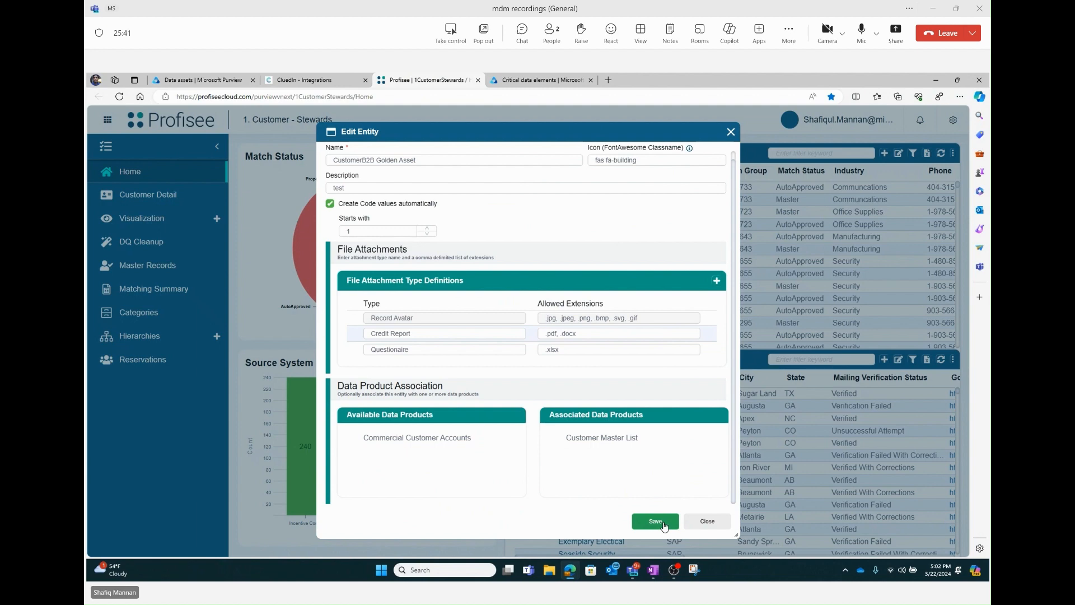
{"action": "left_click", "coordinate": [654, 521]}
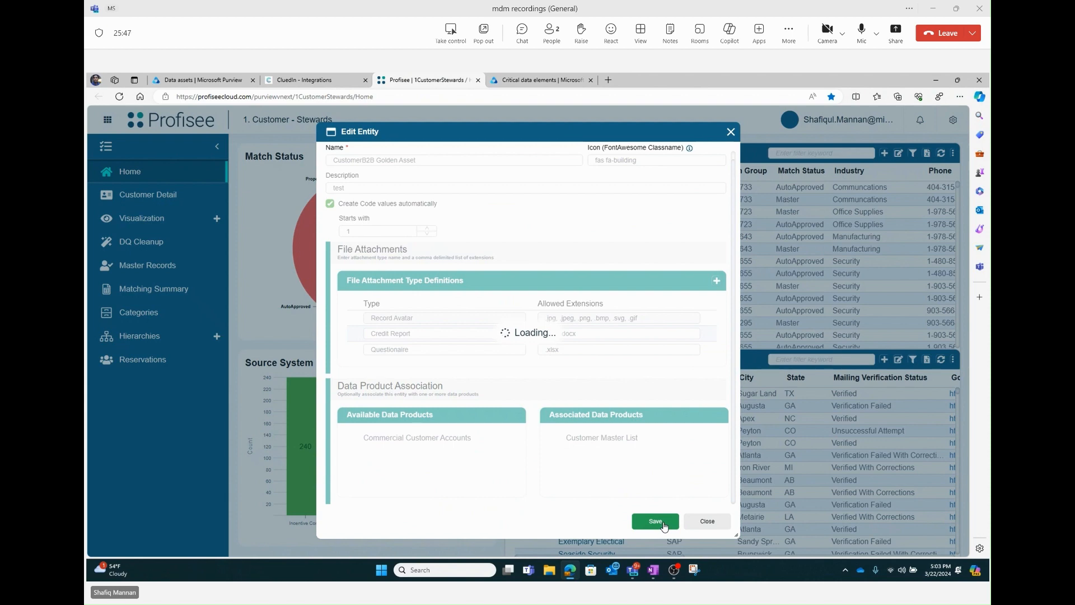
{"action": "left_click", "coordinate": [654, 521]}
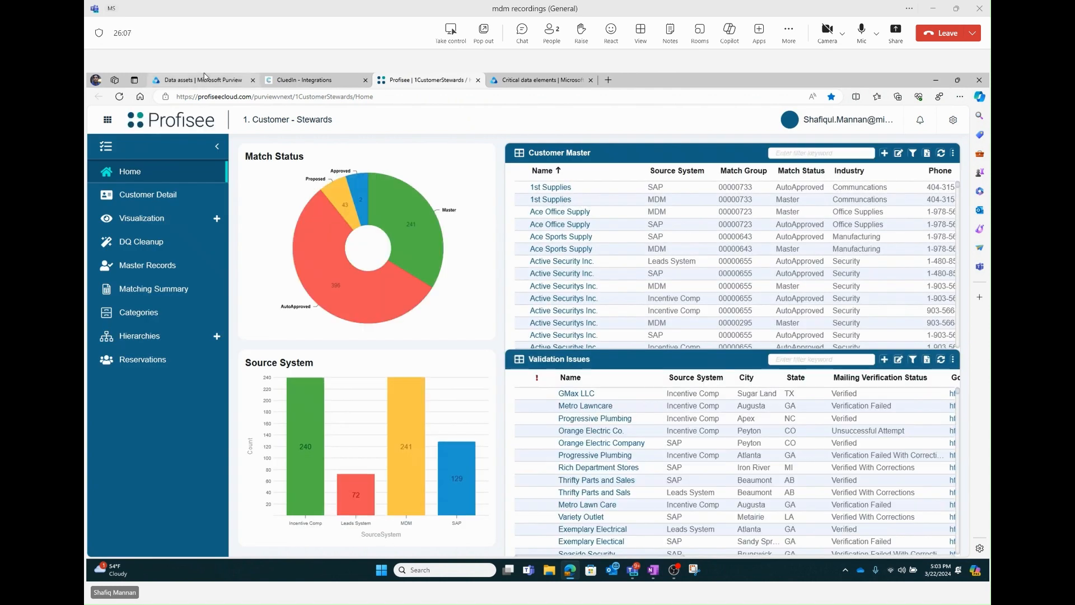
In Purview, return to Data products and reopen Customer Master List, now with seven assets.
{"action": "left_click", "coordinate": [202, 80]}
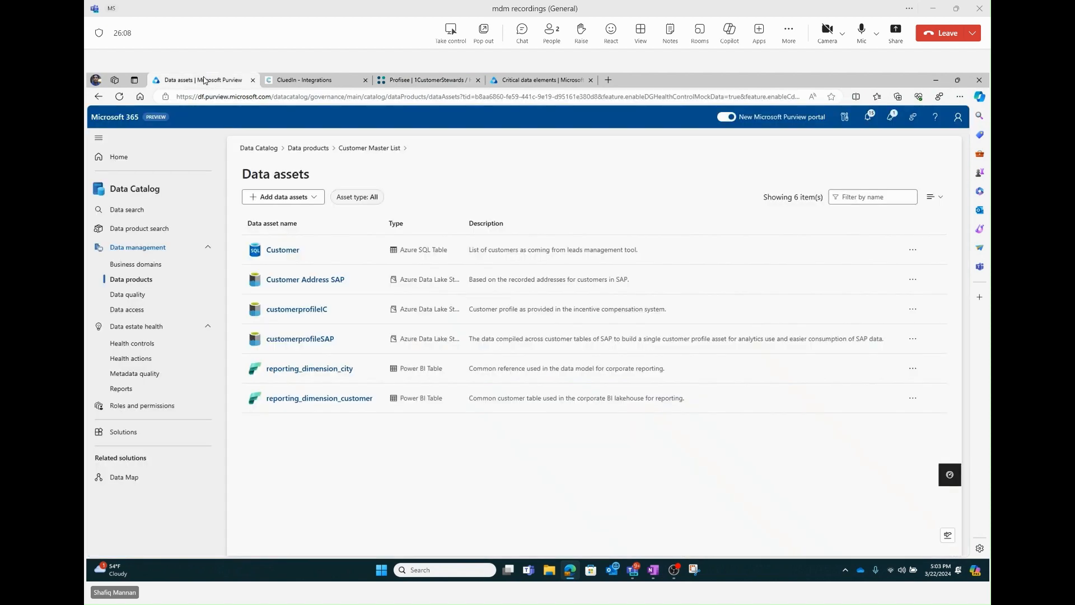
{"action": "mouse_move", "coordinate": [358, 151]}
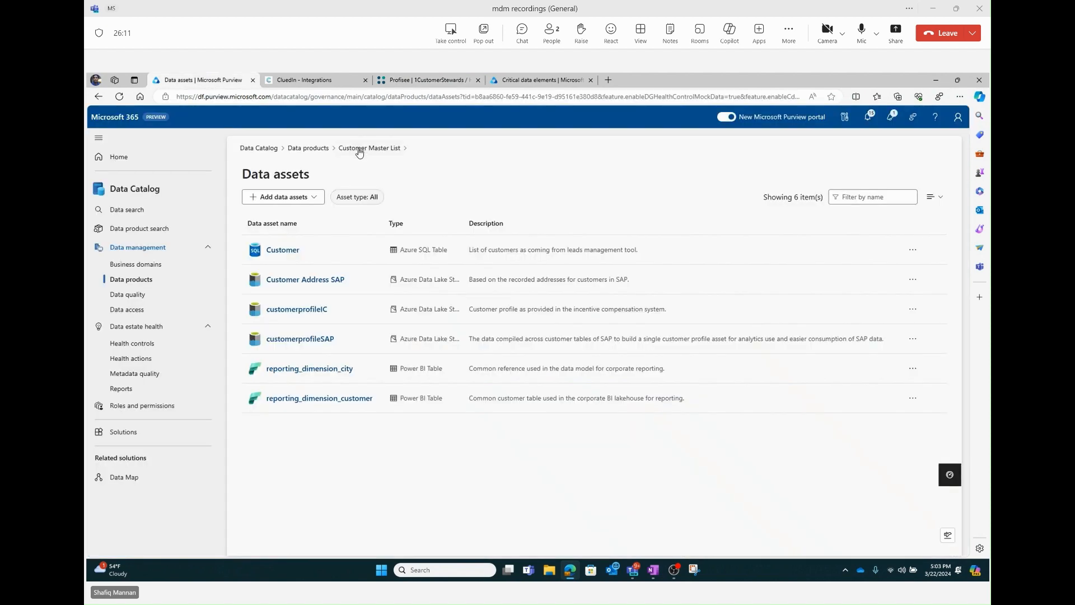
{"action": "left_click", "coordinate": [369, 148]}
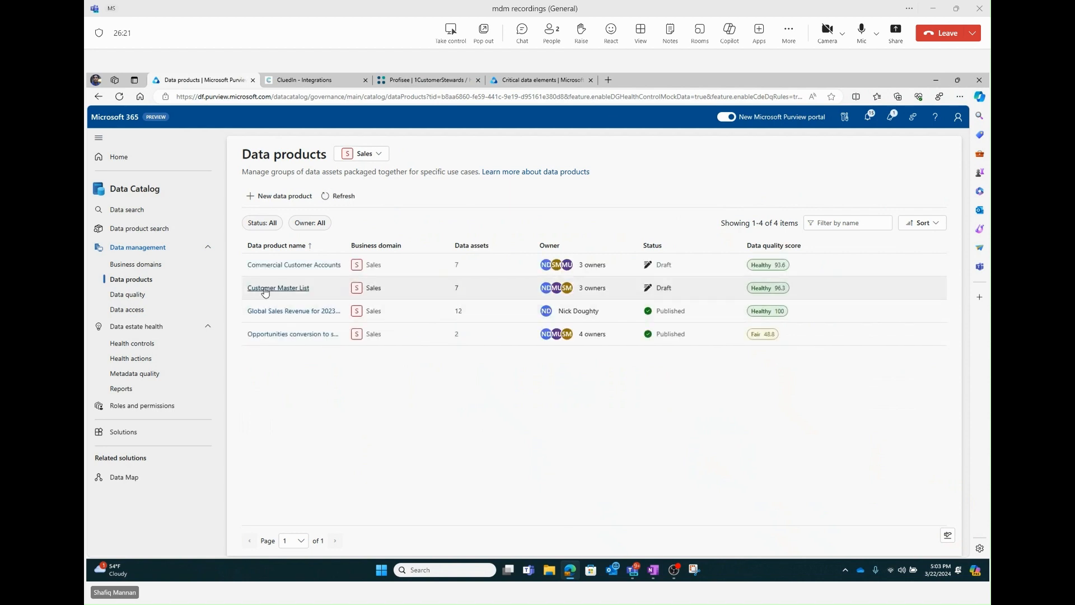
{"action": "left_click", "coordinate": [278, 288]}
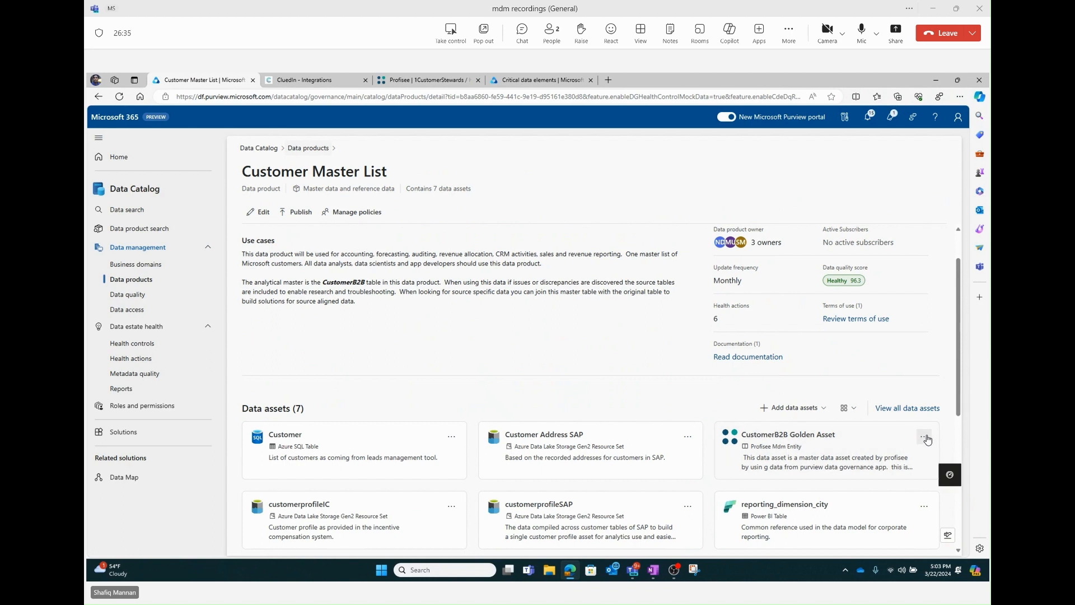
{"action": "left_click", "coordinate": [926, 438]}
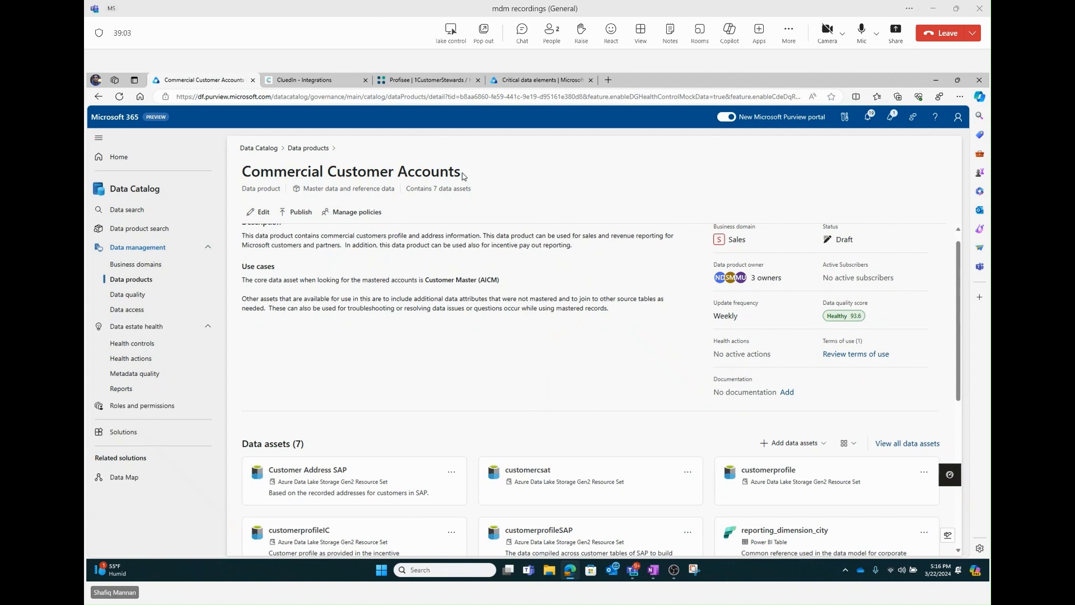
{"action": "mouse_move", "coordinate": [746, 244]}
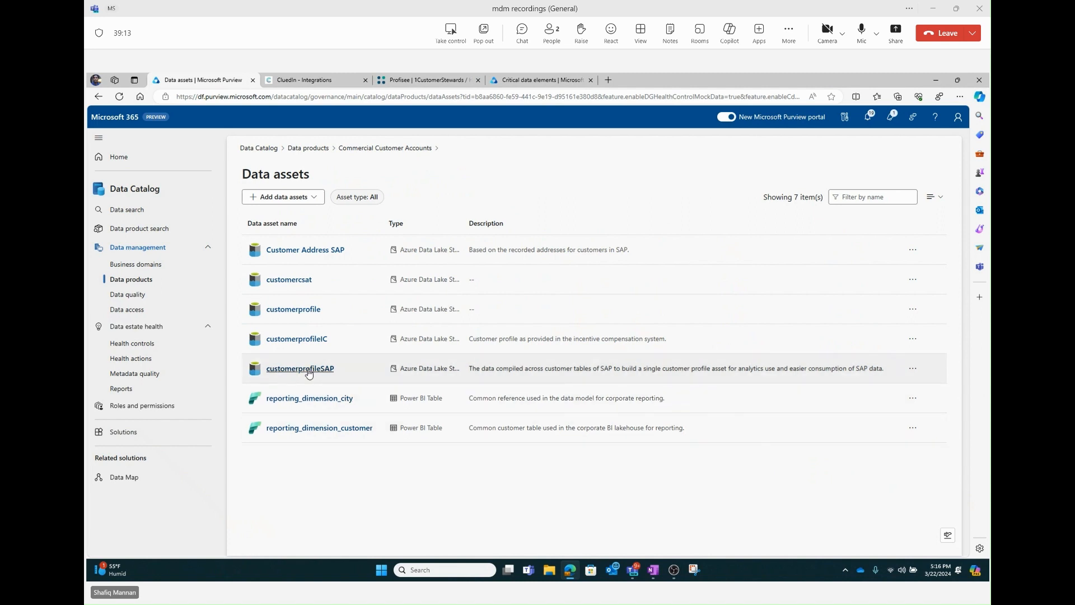
{"action": "mouse_move", "coordinate": [305, 250]}
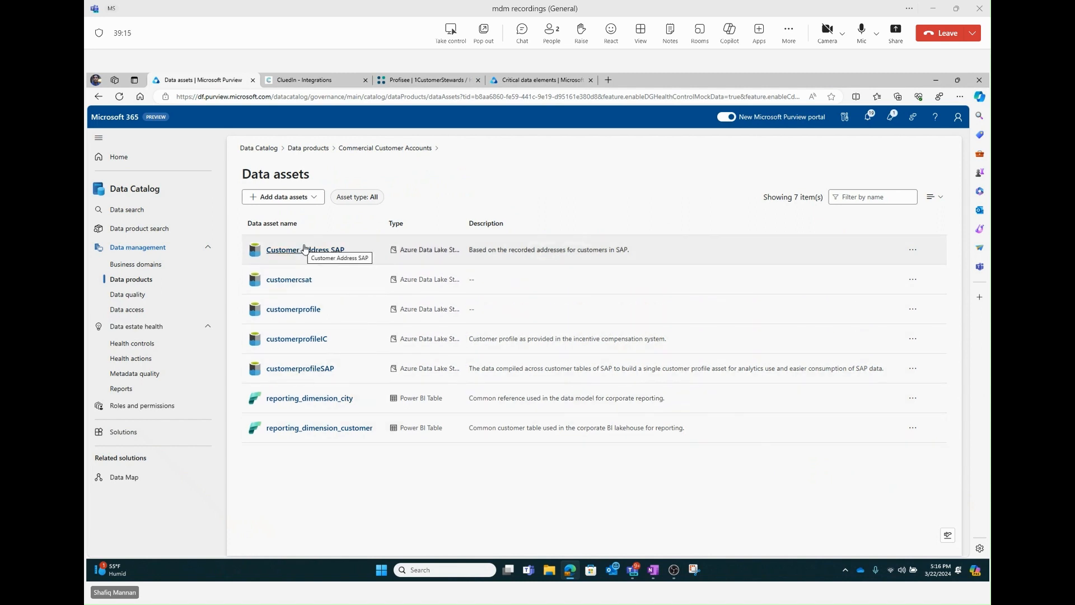
{"action": "mouse_move", "coordinate": [421, 169]}
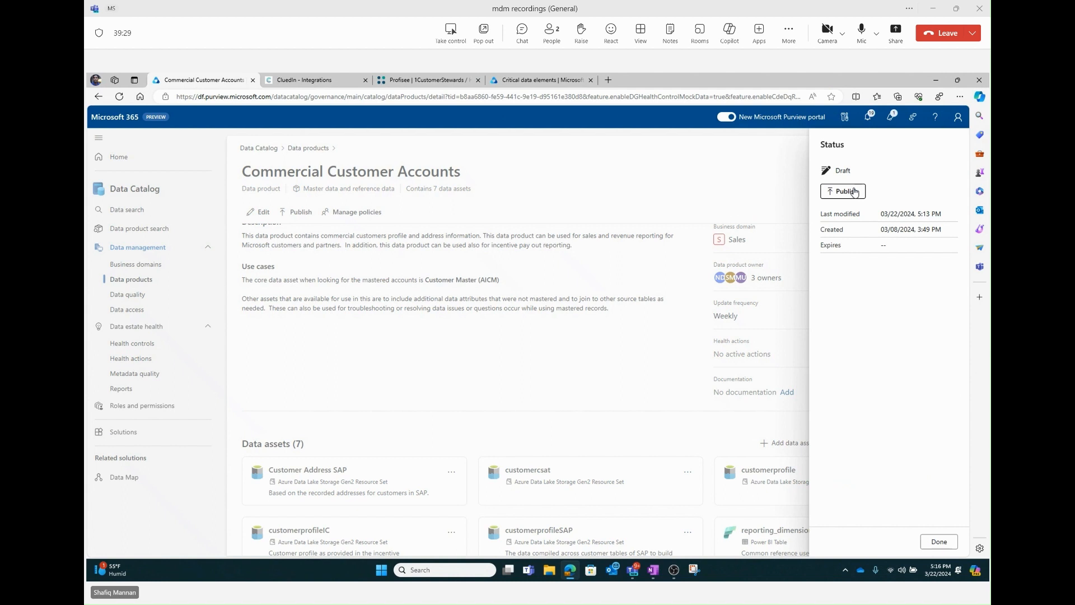
Publish Commercial Customer Accounts and dismiss the Successfully published notification.
{"action": "left_click", "coordinate": [842, 192]}
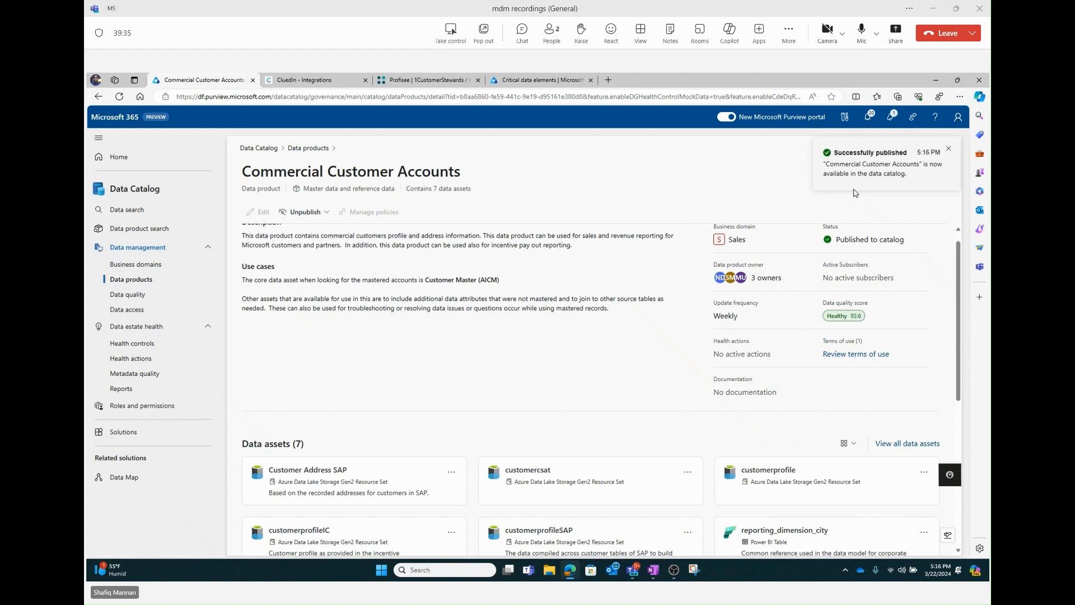
{"action": "left_click", "coordinate": [949, 147]}
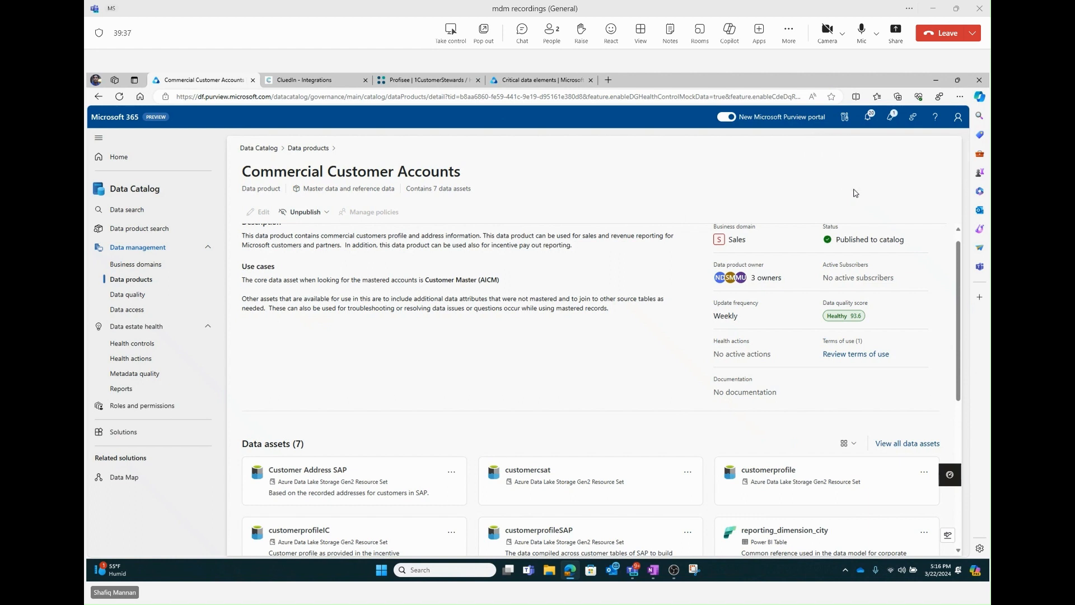
{"action": "mouse_move", "coordinate": [490, 174]}
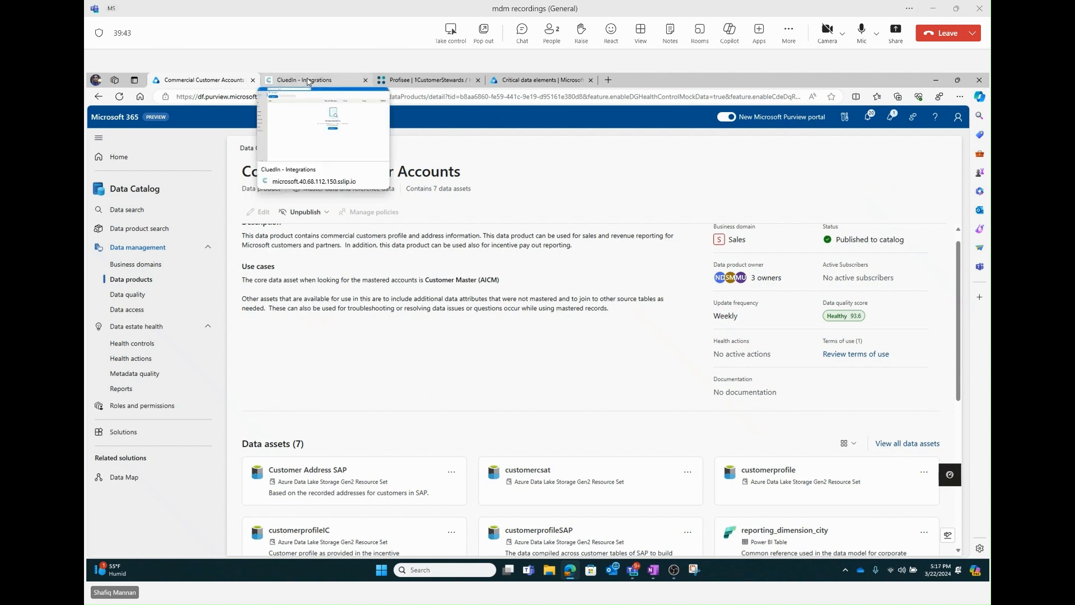
In CluedIn, dismiss the Data Product Detected notice and view the empty Configured integrations.
{"action": "left_click", "coordinate": [313, 79]}
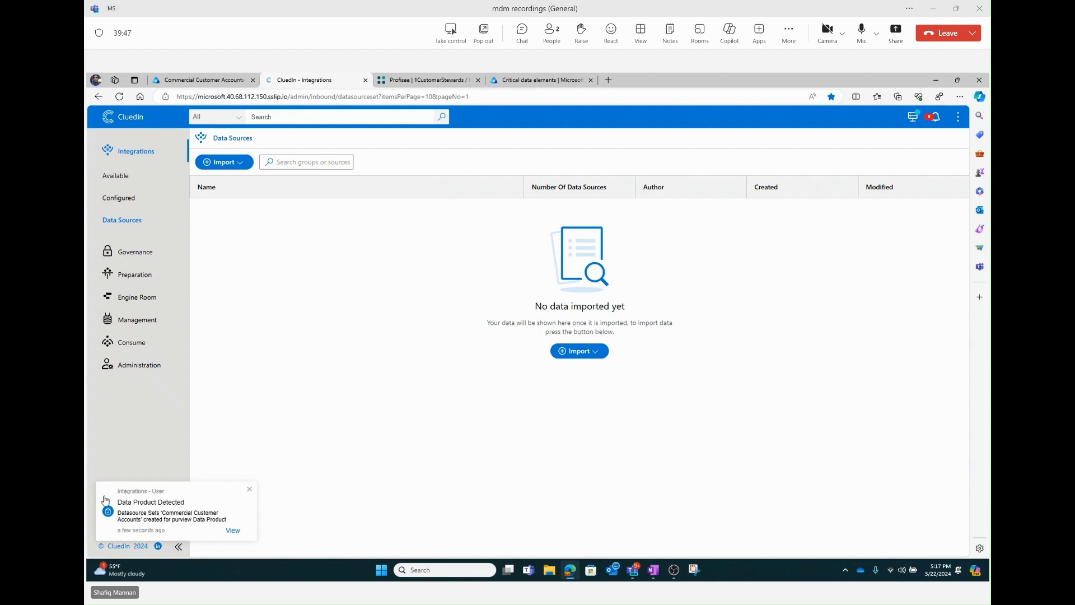
{"action": "left_click", "coordinate": [249, 488]}
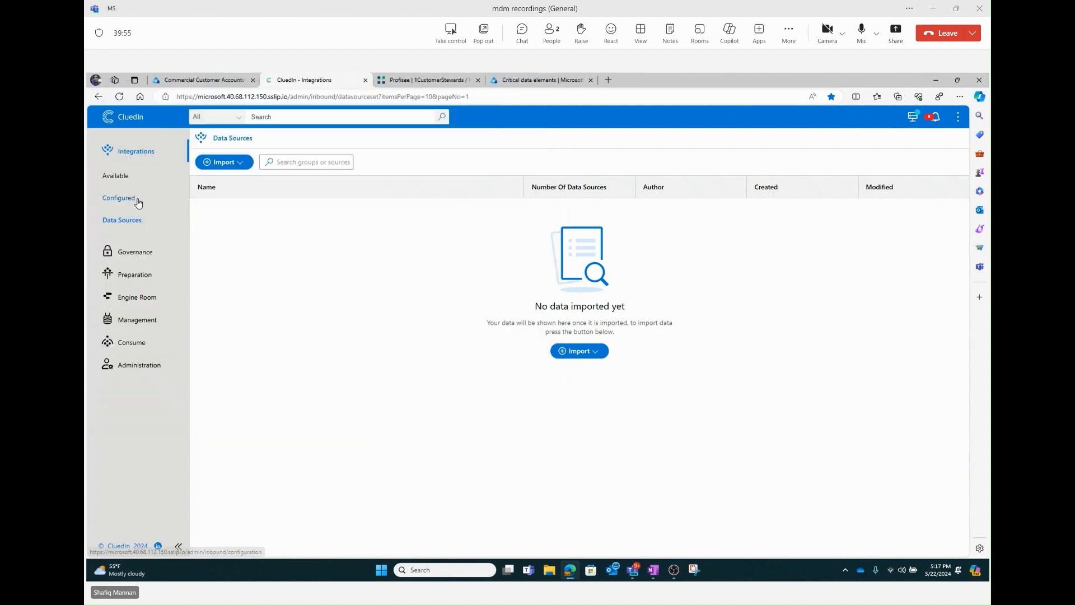
{"action": "left_click", "coordinate": [117, 198]}
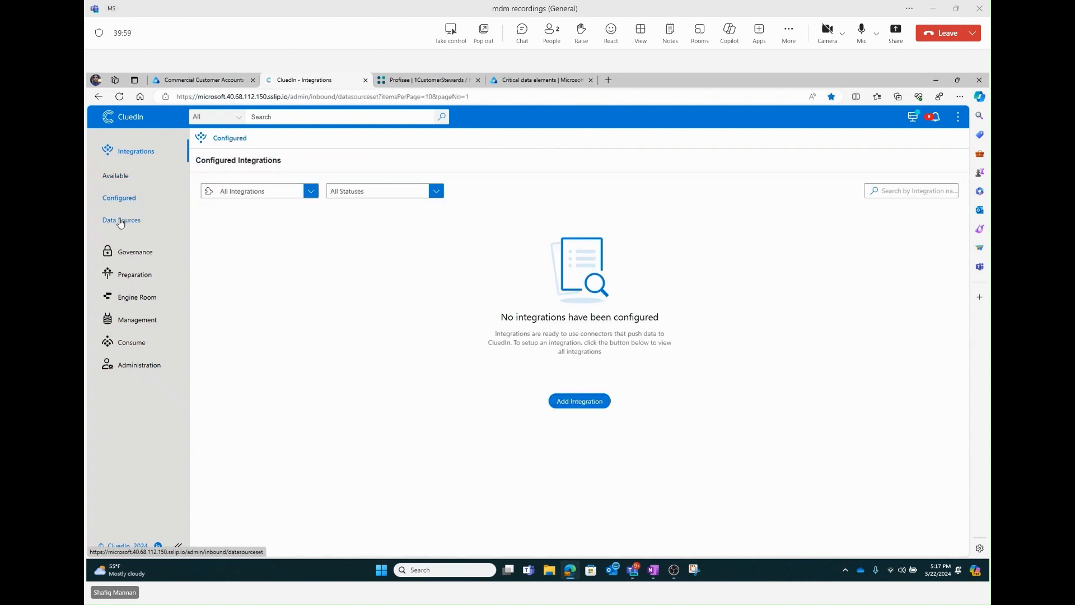
Show Commercial Customer Accounts under Data Sources expanded into its seven data sources.
{"action": "left_click", "coordinate": [121, 221]}
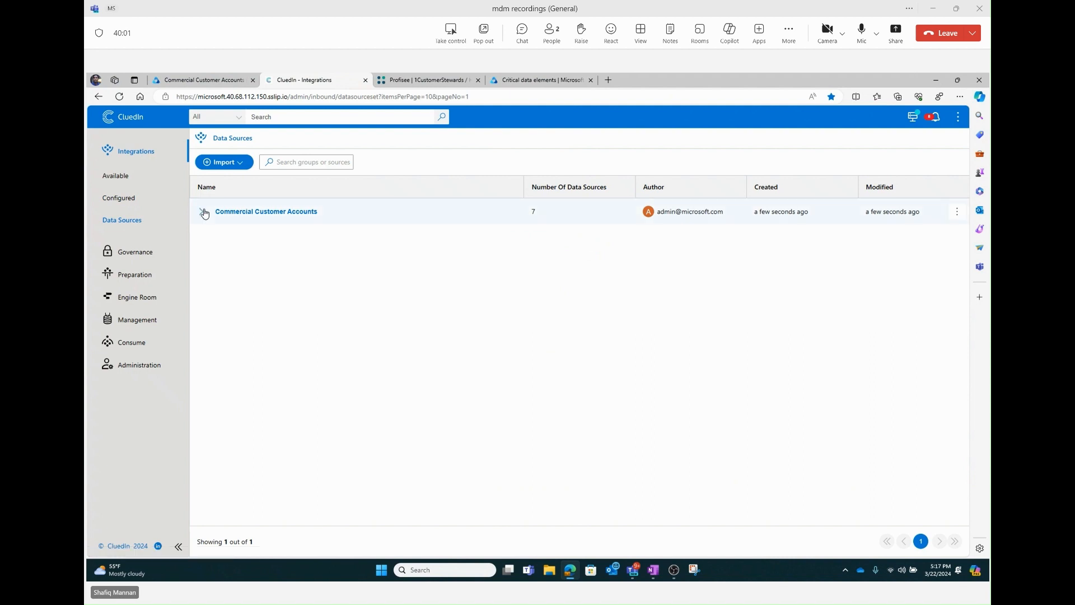
{"action": "left_click", "coordinate": [204, 212]}
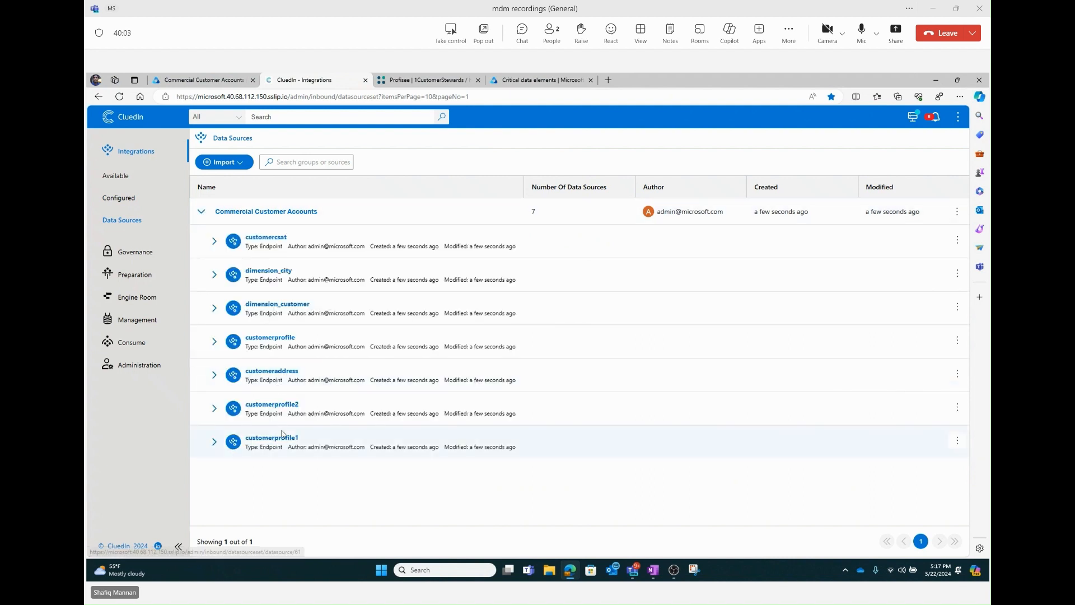
{"action": "mouse_move", "coordinate": [293, 304]}
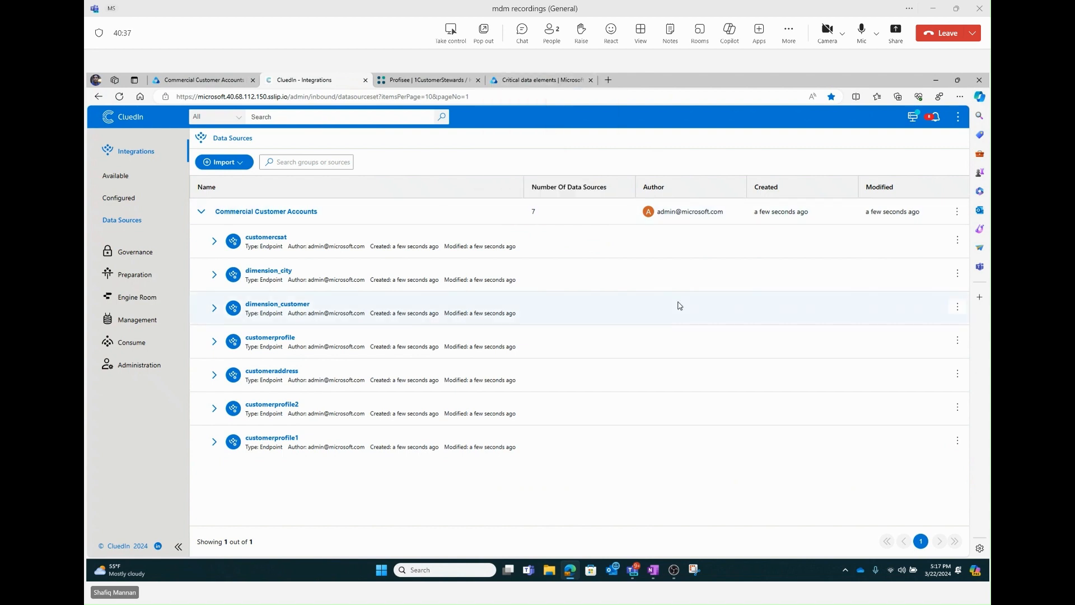
{"action": "mouse_move", "coordinate": [685, 274]}
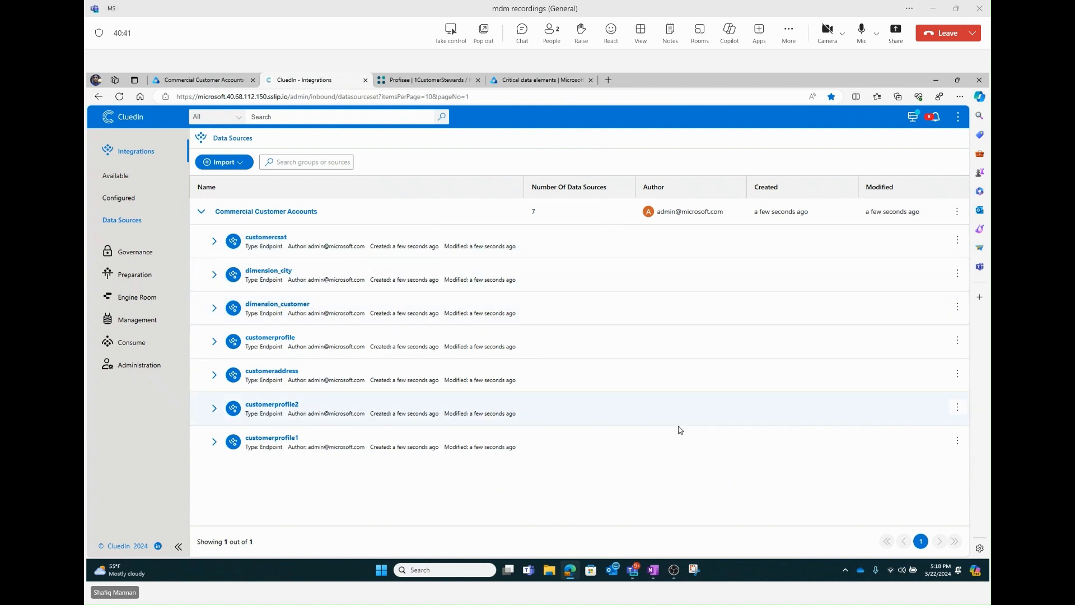
{"action": "mouse_move", "coordinate": [670, 497]}
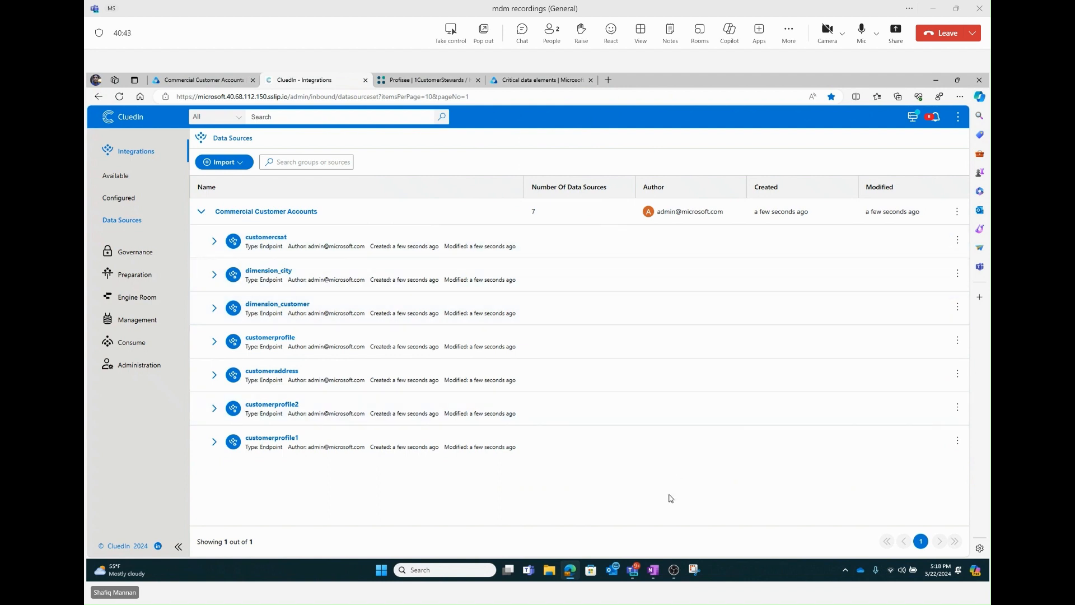